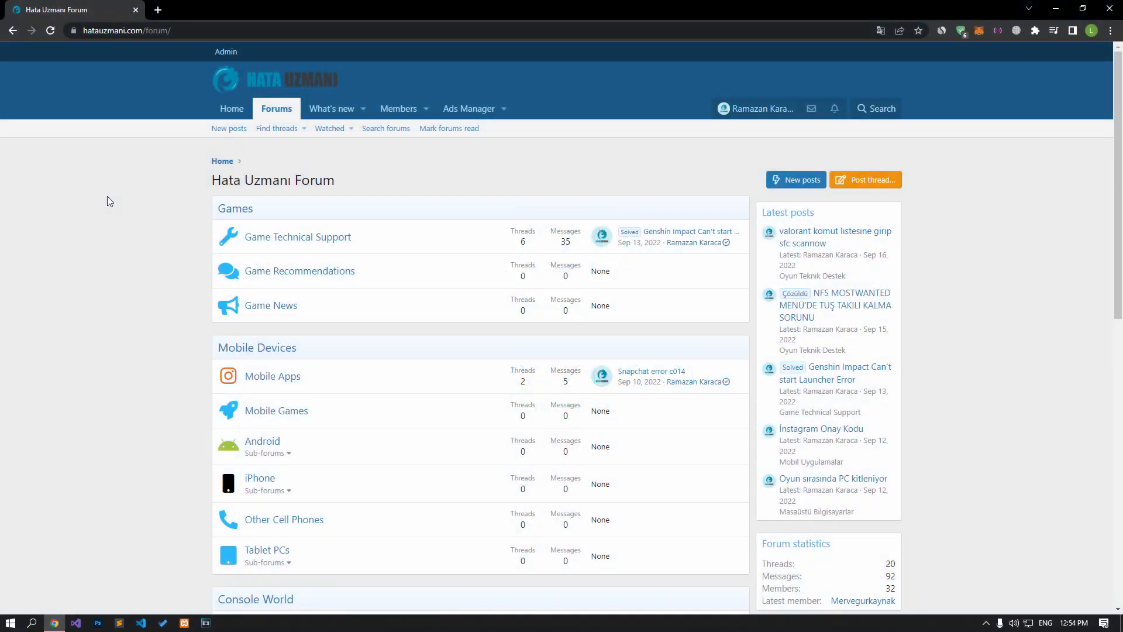
# Check that the Roblox status page shows all systems operational, then close that tab
pyautogui.scroll(-3)
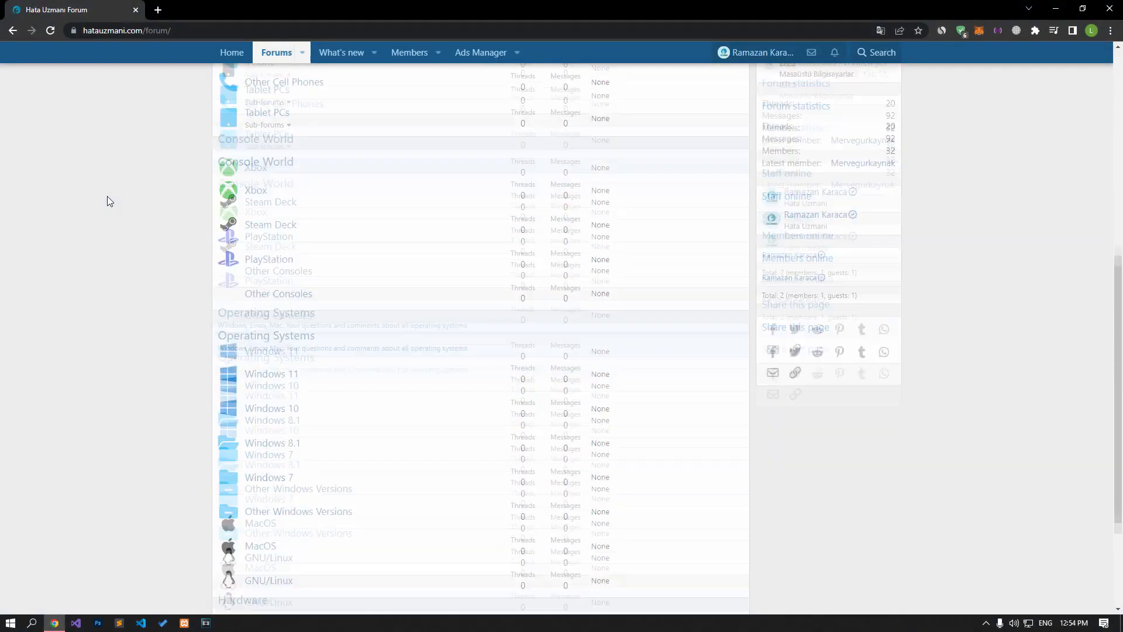
pyautogui.scroll(3)
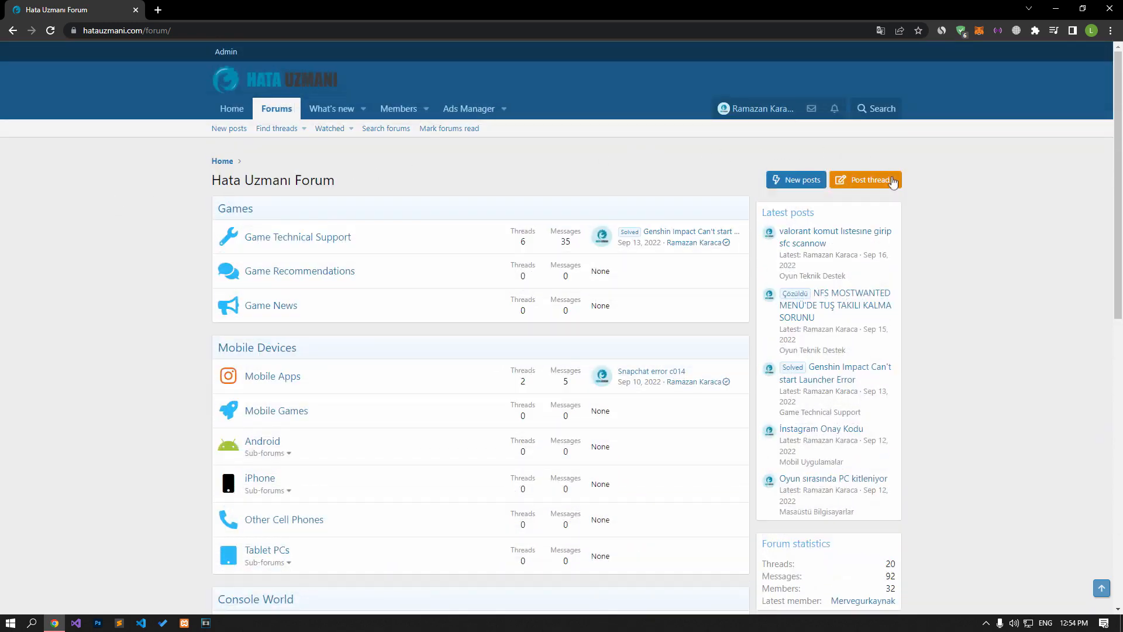
pyautogui.click(866, 179)
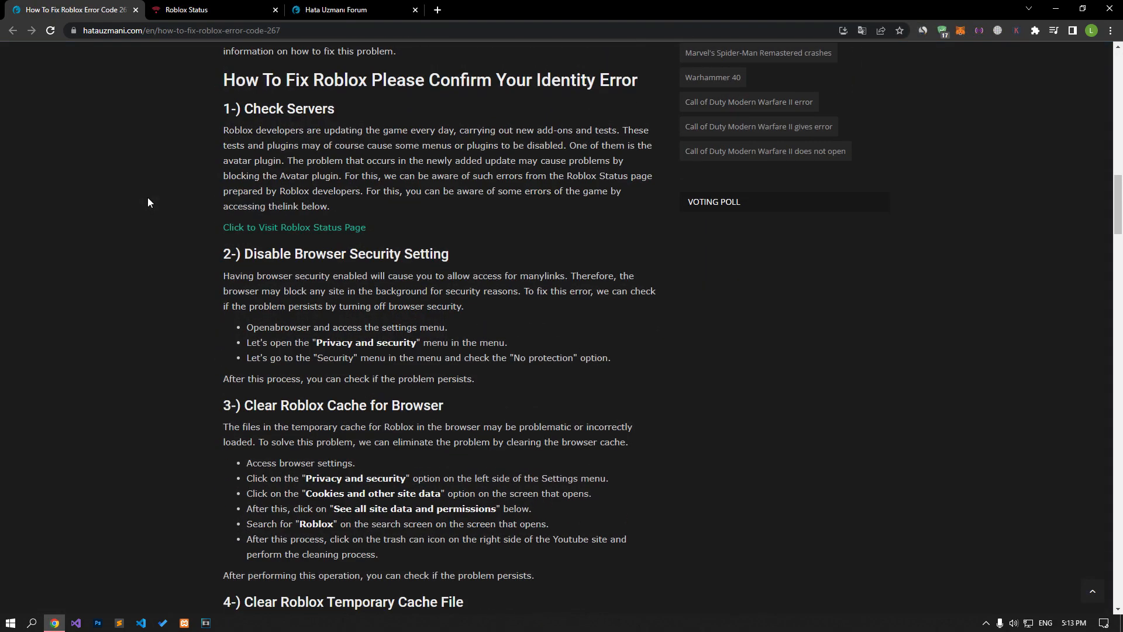
pyautogui.moveTo(294, 227)
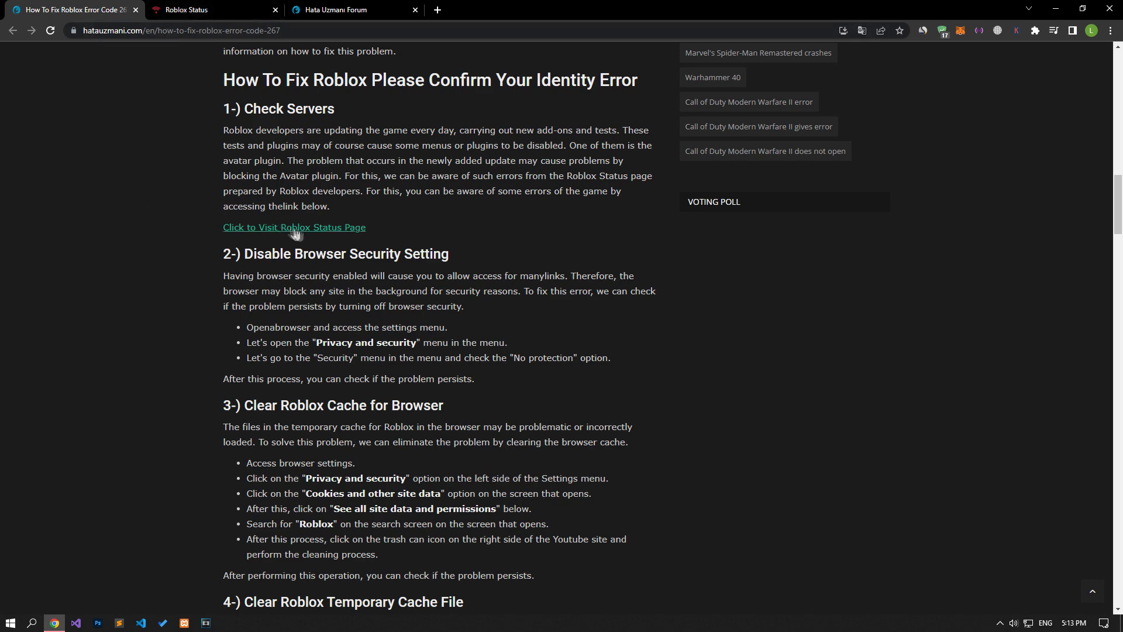
pyautogui.click(294, 227)
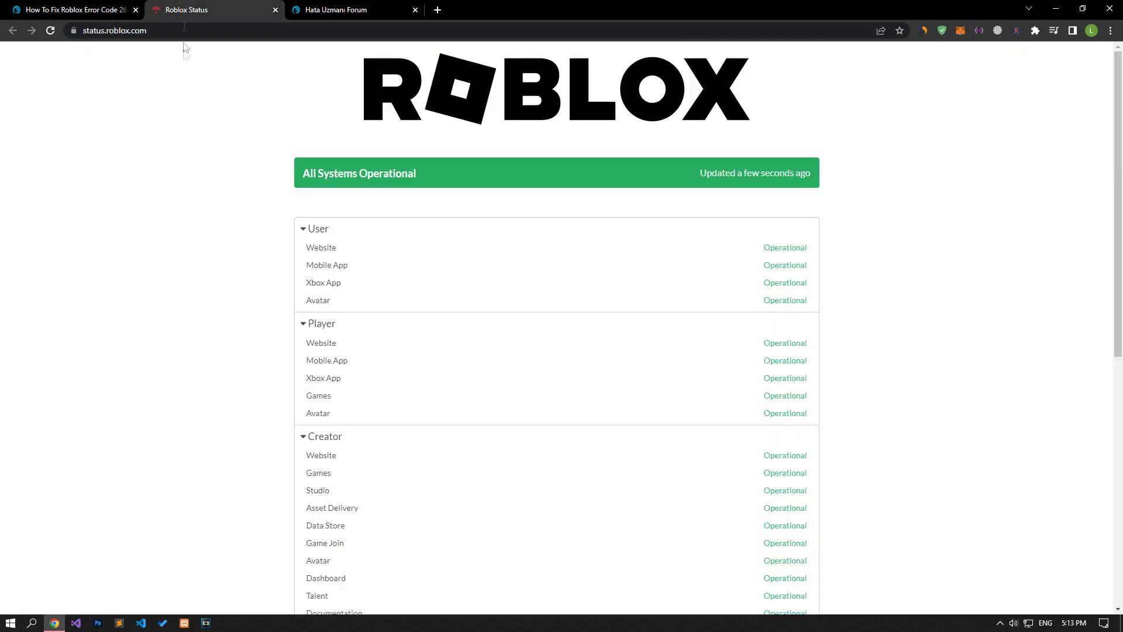
pyautogui.scroll(-3)
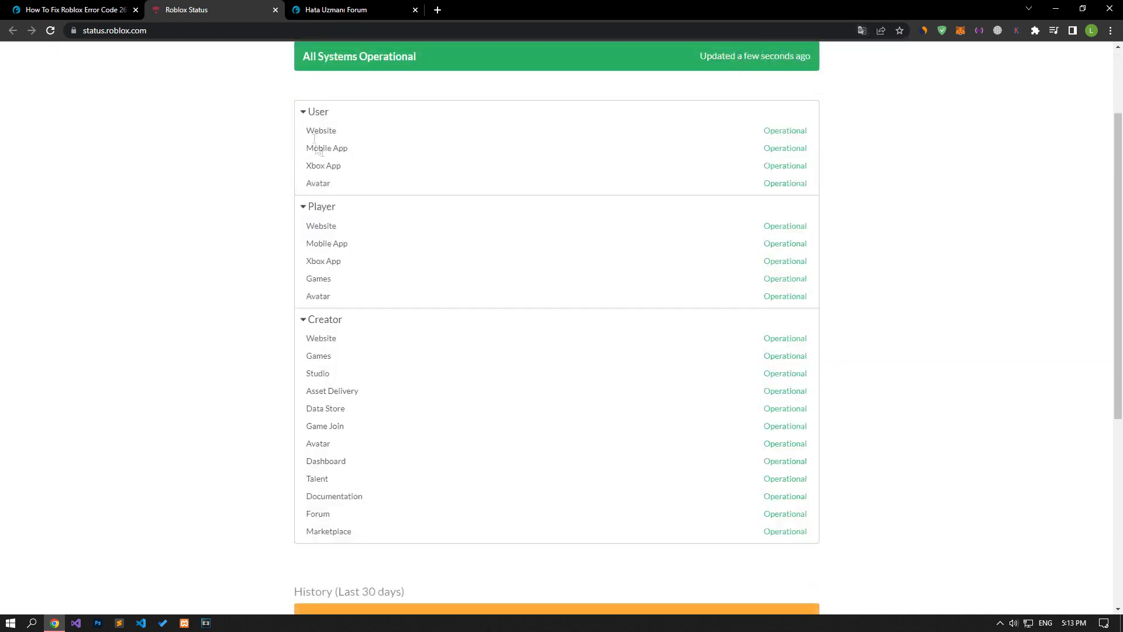
pyautogui.moveTo(811, 215)
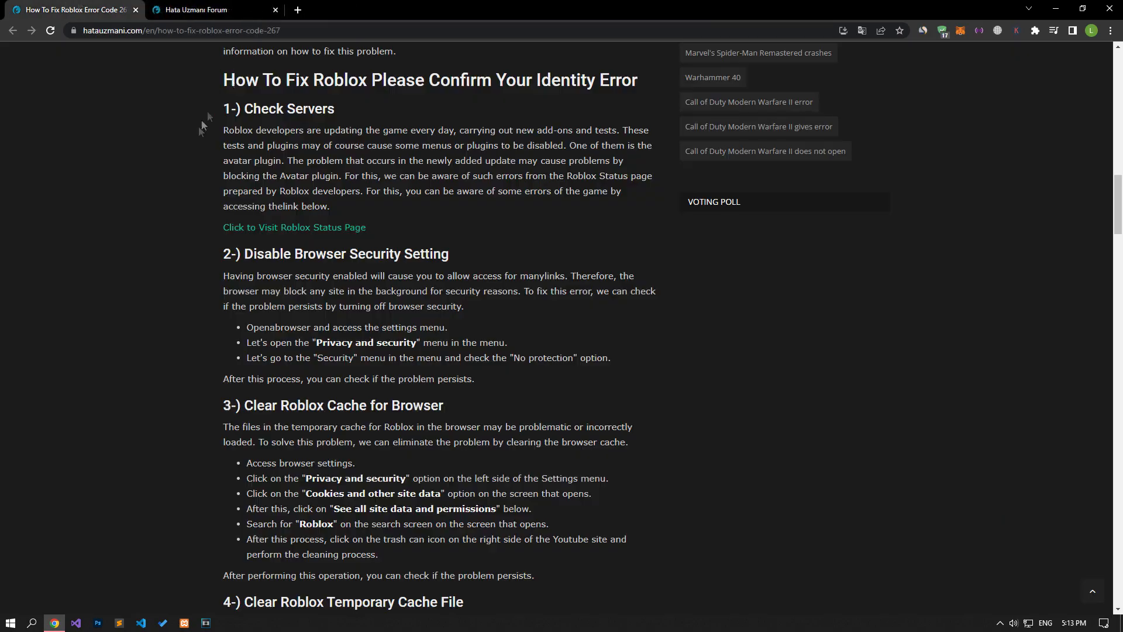
pyautogui.scroll(-3)
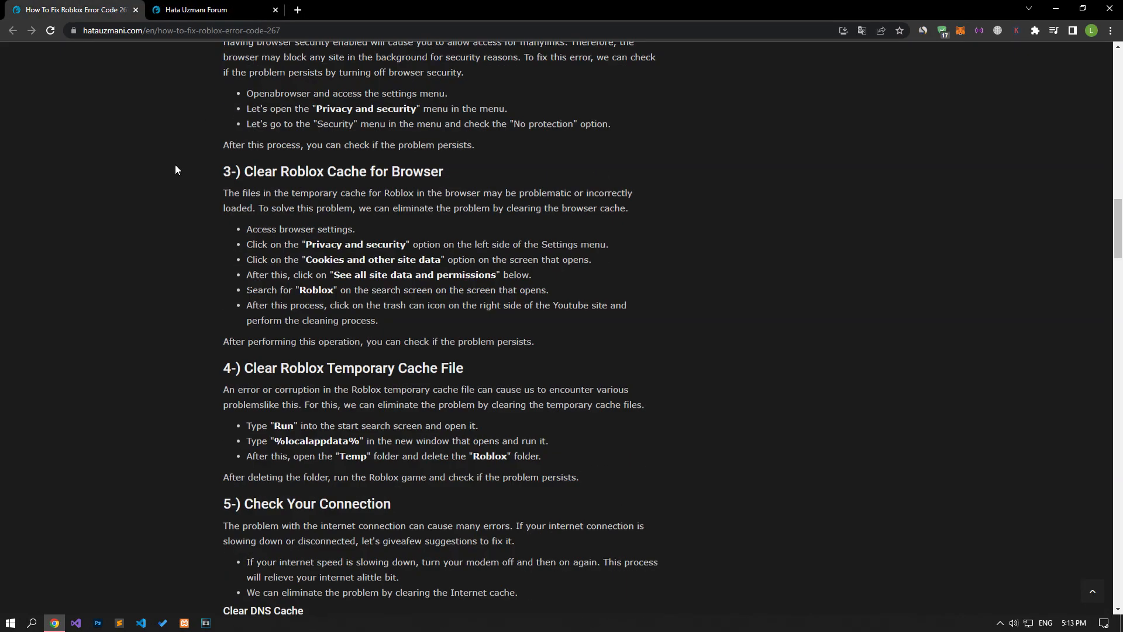
pyautogui.scroll(3)
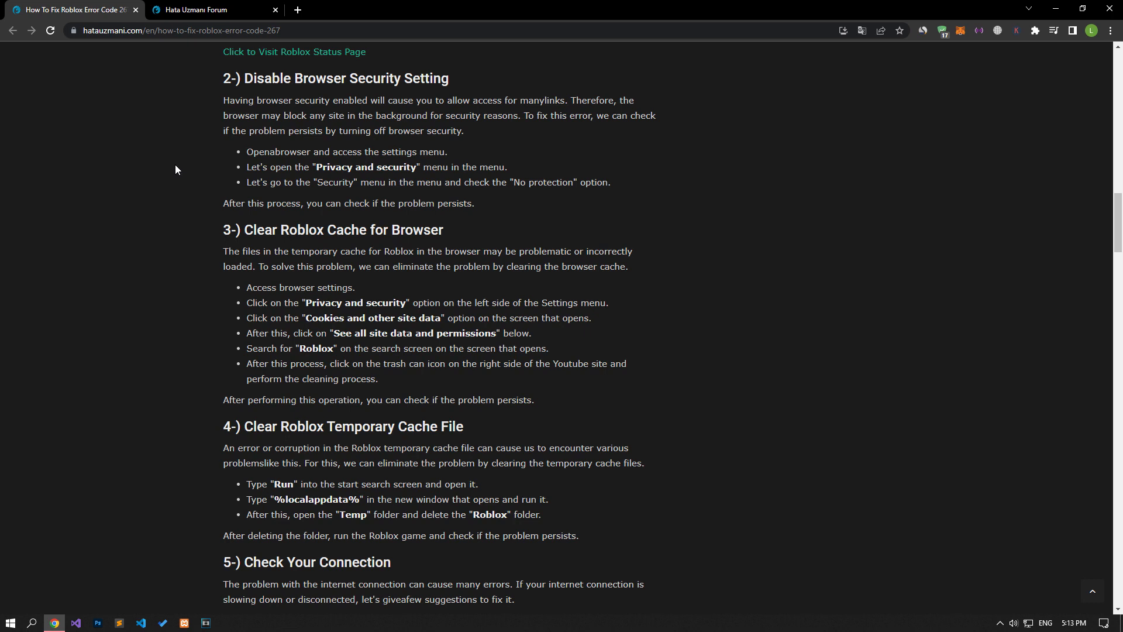
pyautogui.click(1110, 31)
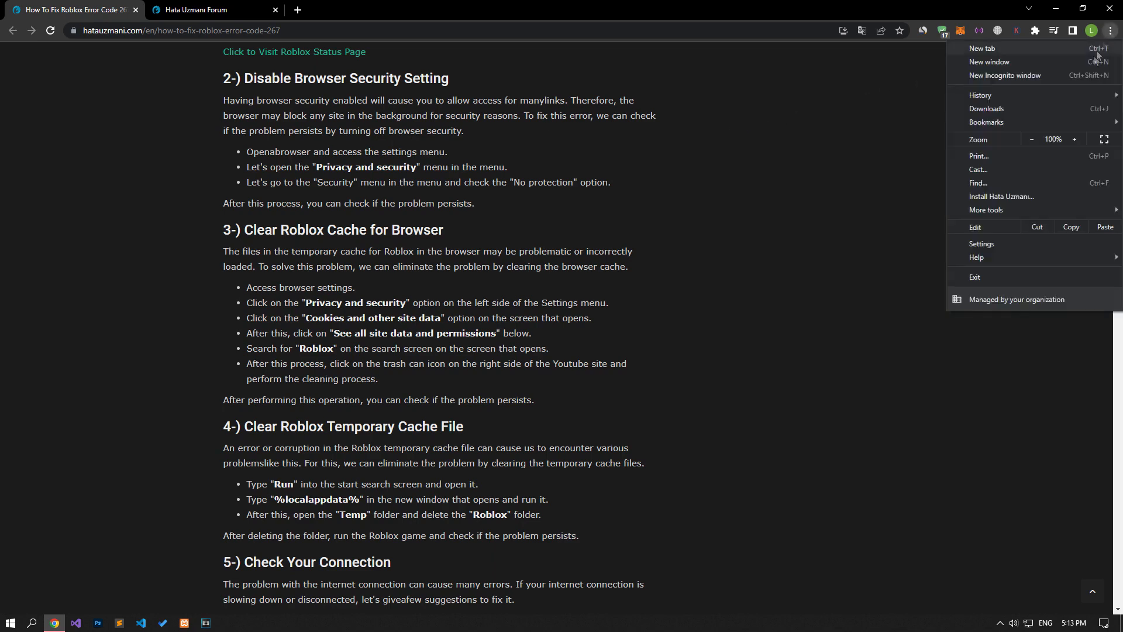
# Set Chrome's Safe Browsing to No protection and close the security settings page
pyautogui.click(982, 243)
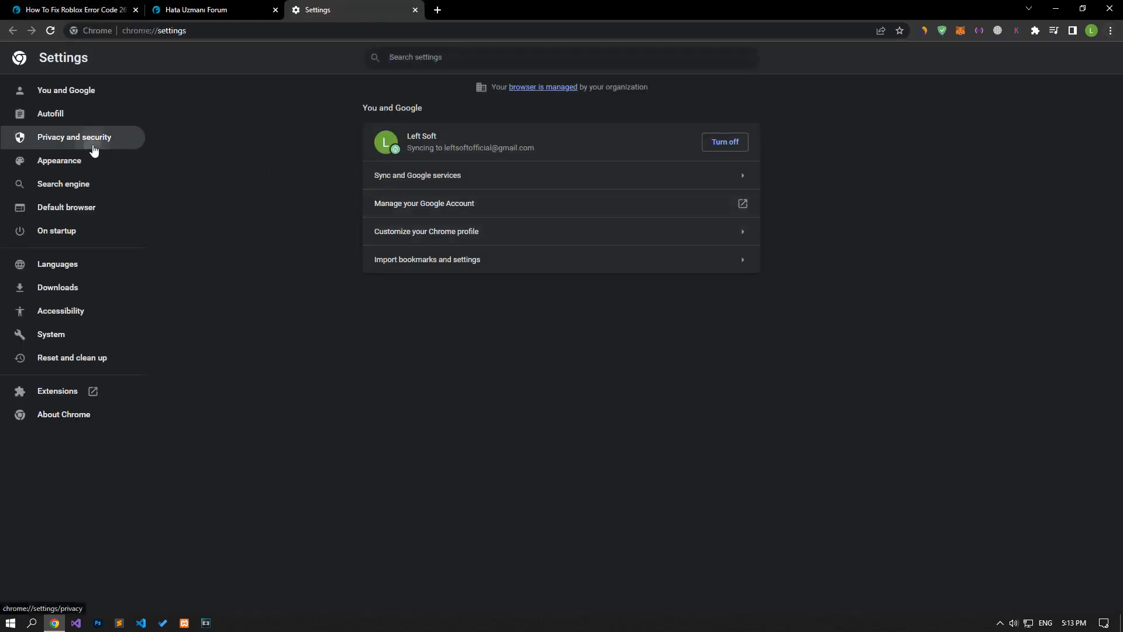
pyautogui.click(74, 137)
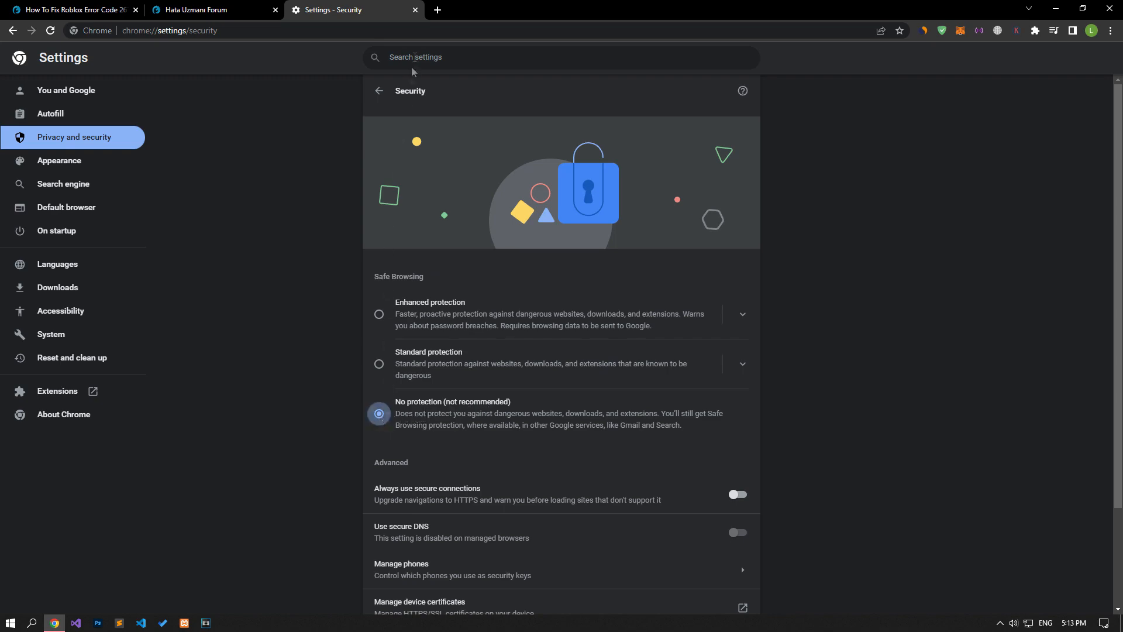
pyautogui.click(71, 10)
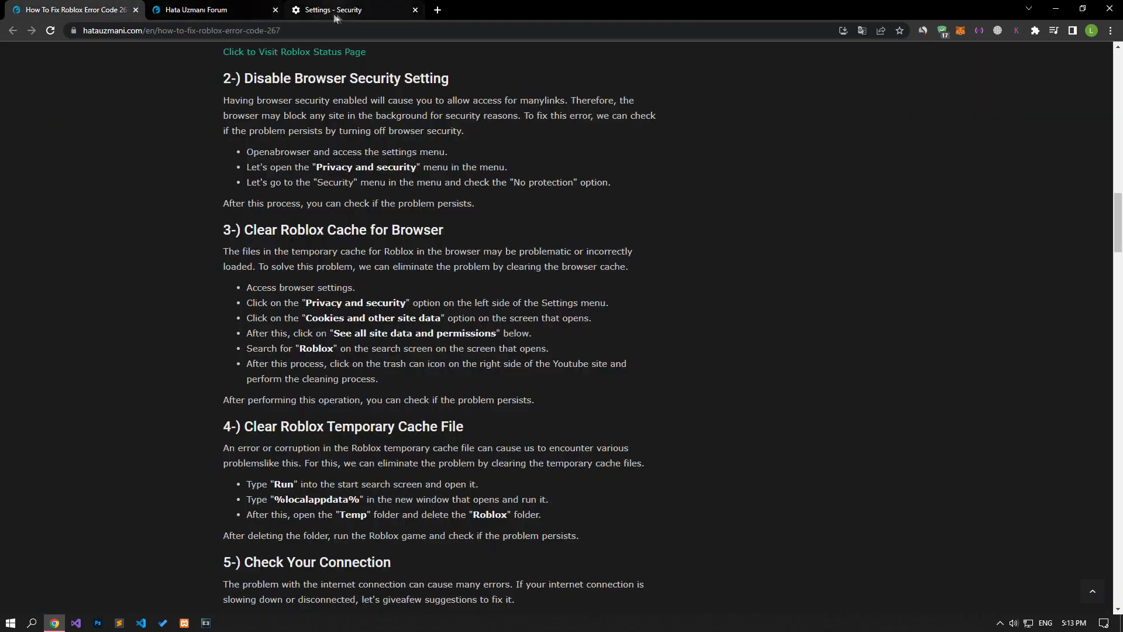
pyautogui.click(415, 9)
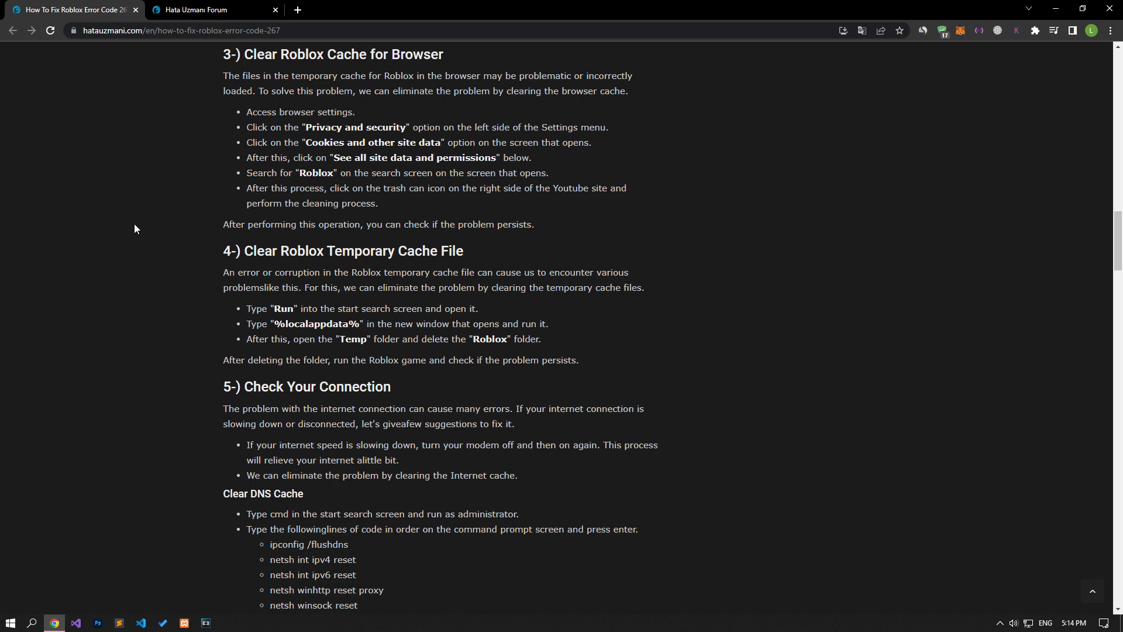
# Search Chrome's stored site data for 'roblox' and clear the roblox.com data
pyautogui.click(1109, 31)
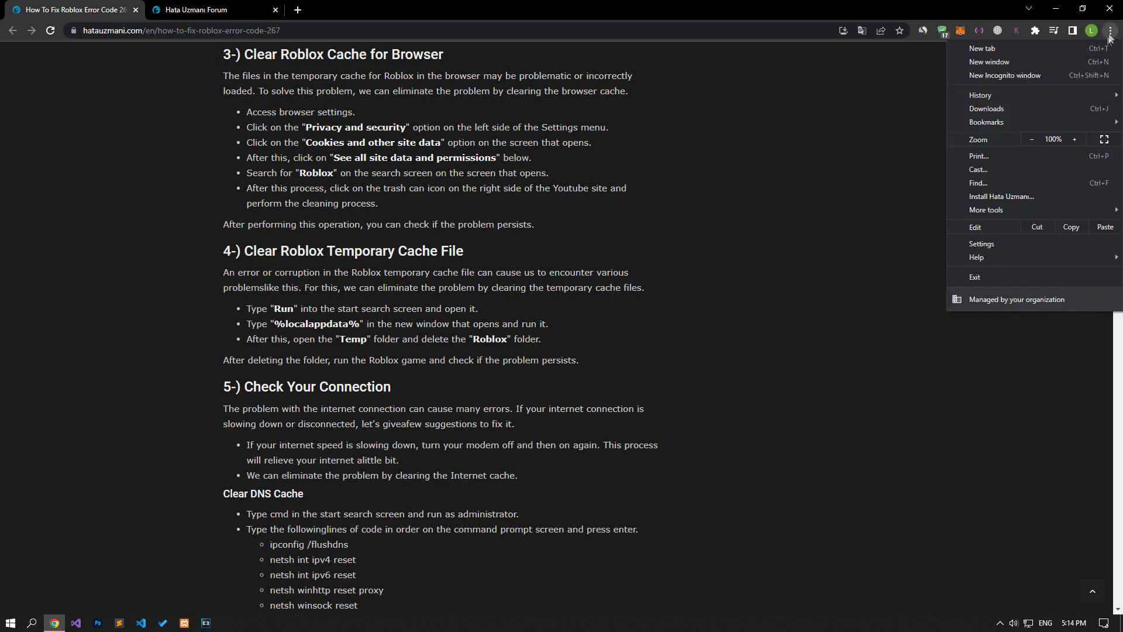
pyautogui.click(980, 246)
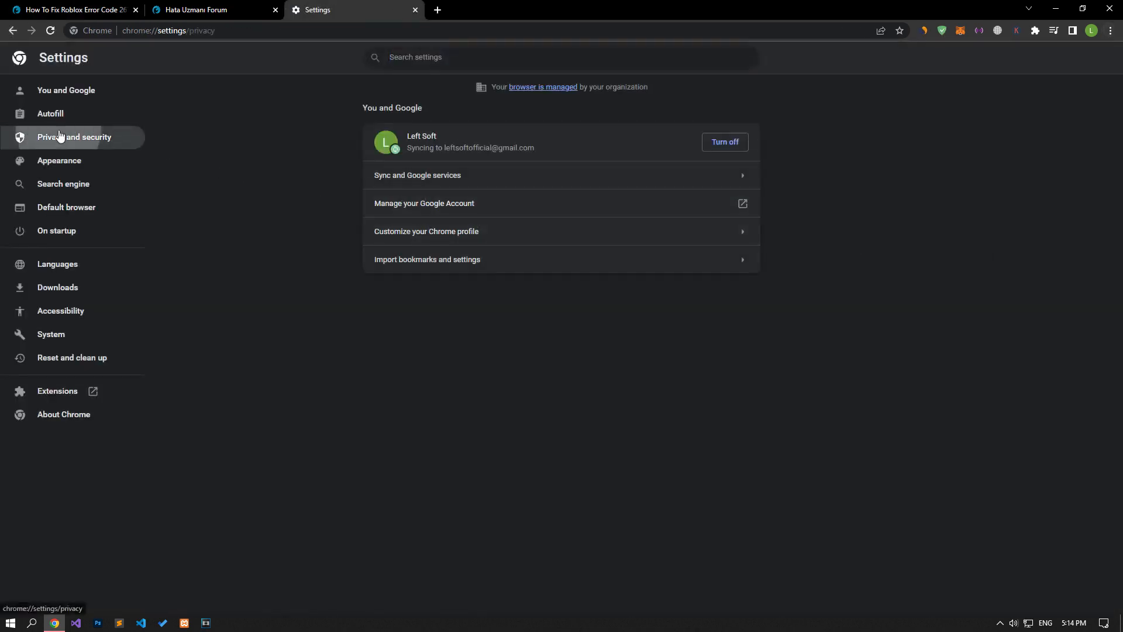
pyautogui.click(73, 137)
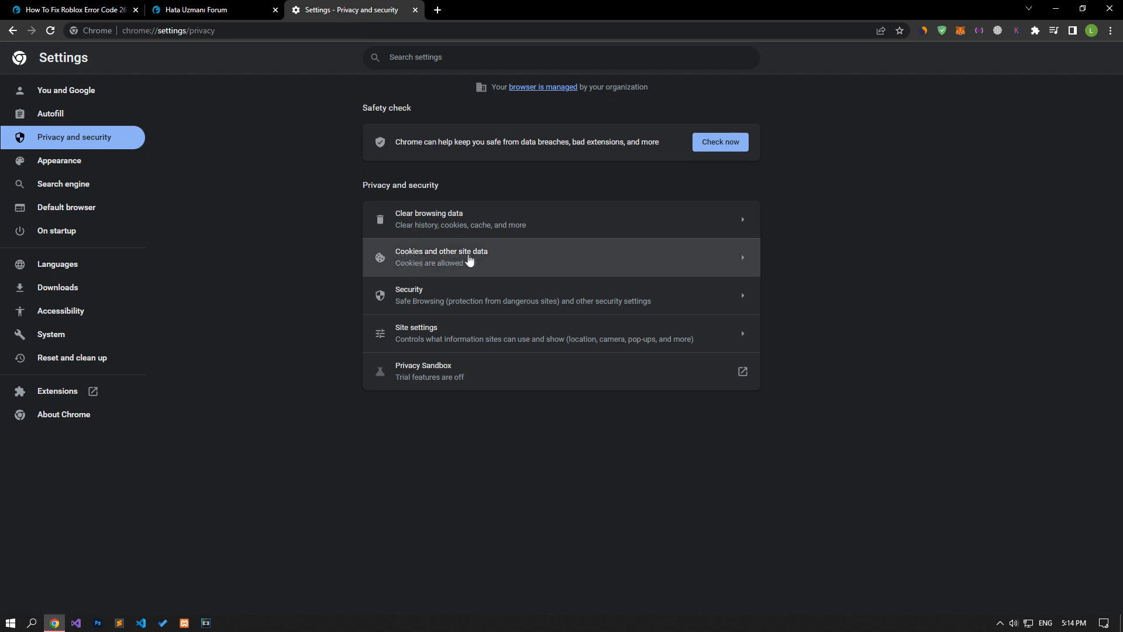
pyautogui.click(442, 257)
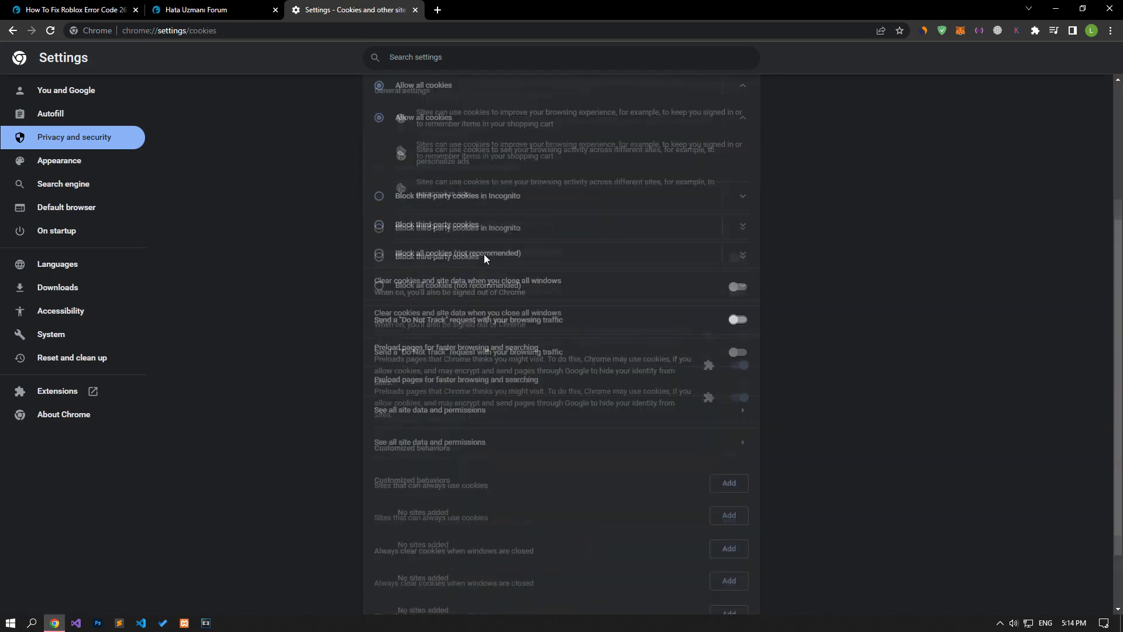
pyautogui.scroll(-3)
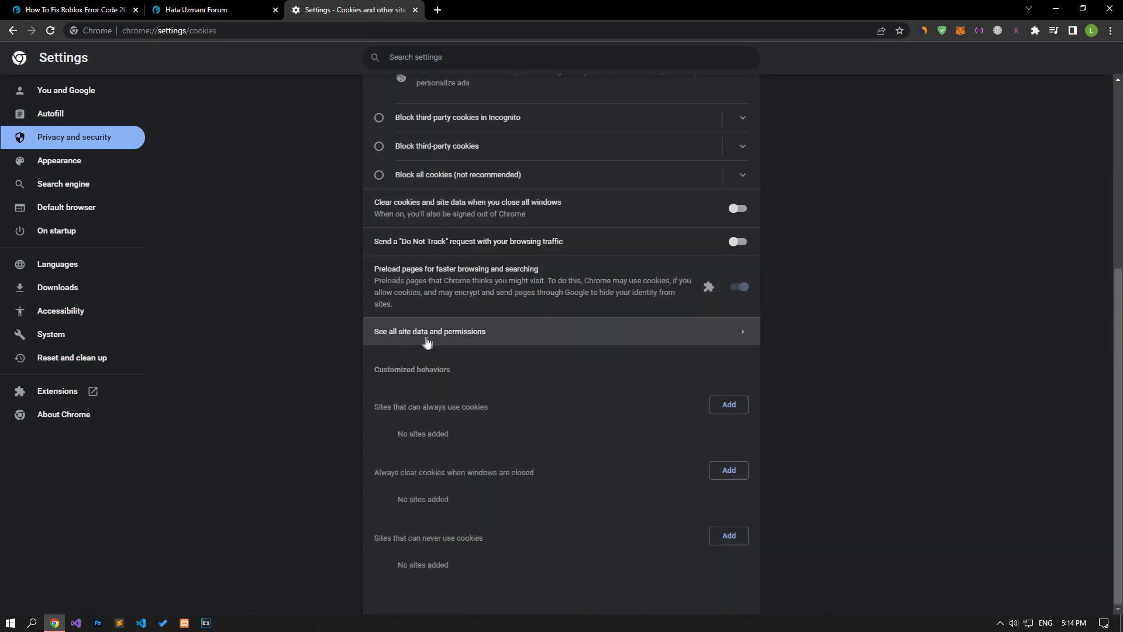
pyautogui.click(430, 331)
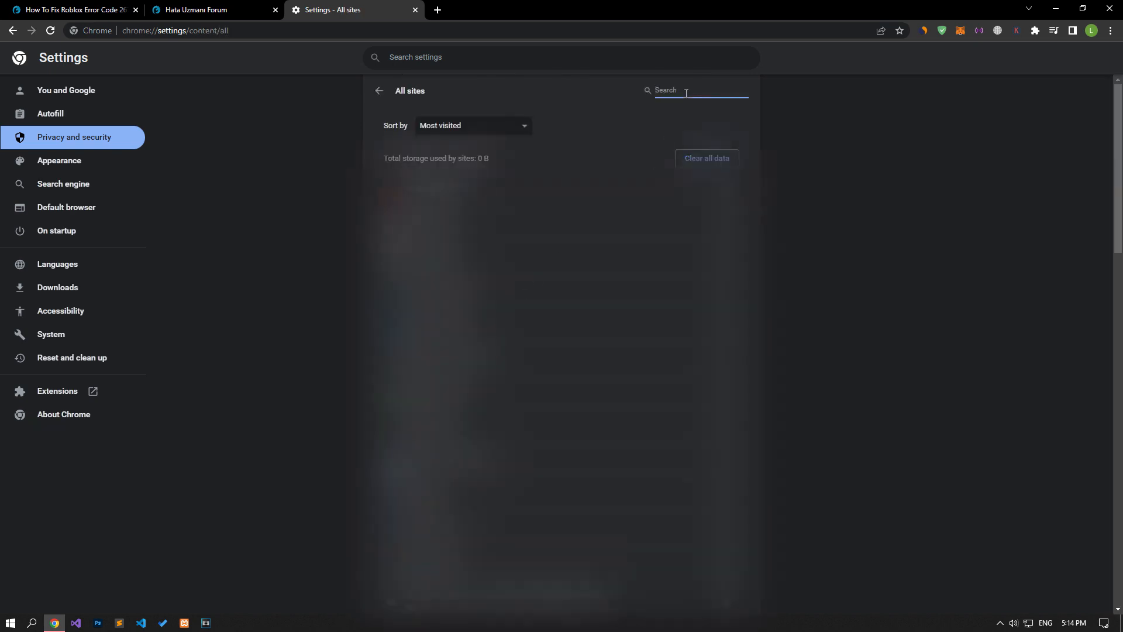
pyautogui.write('roblox')
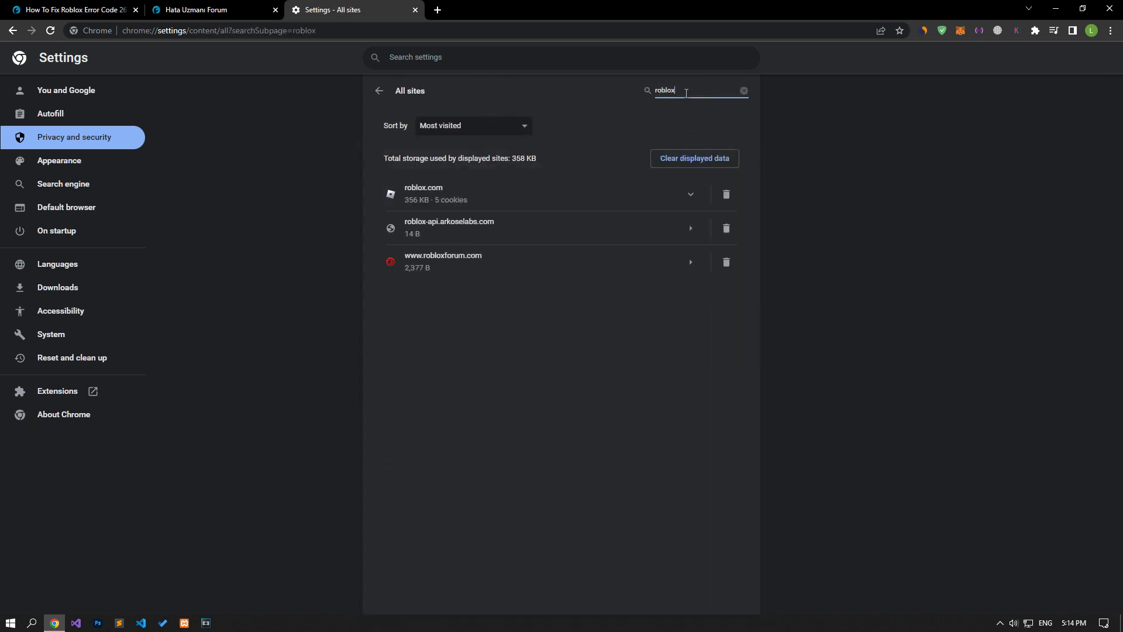
pyautogui.moveTo(427, 197)
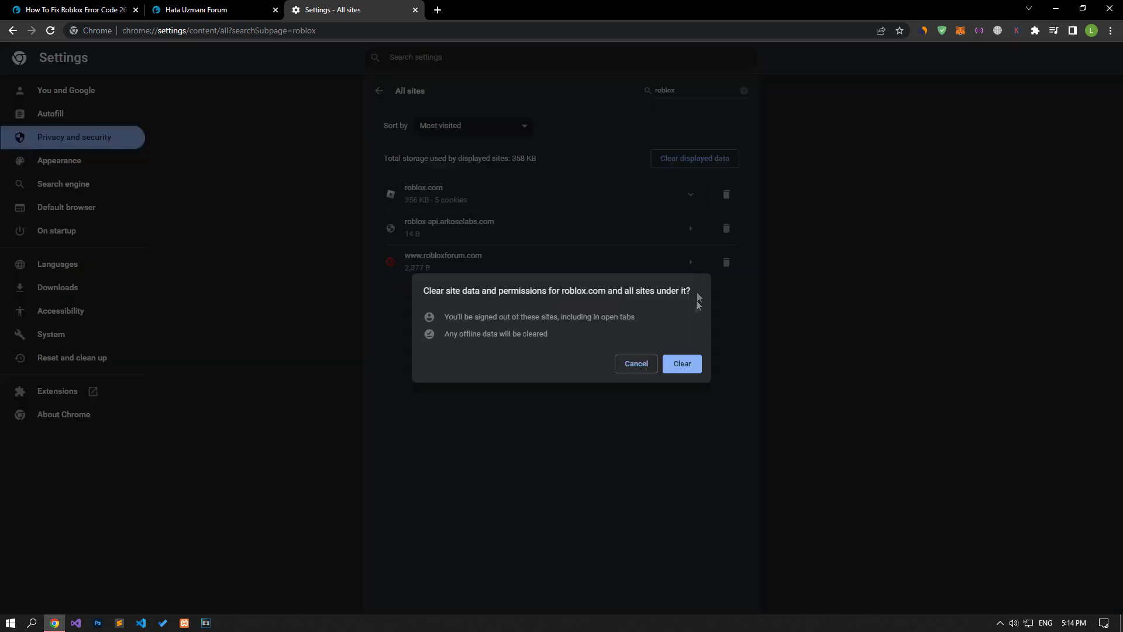
pyautogui.click(679, 363)
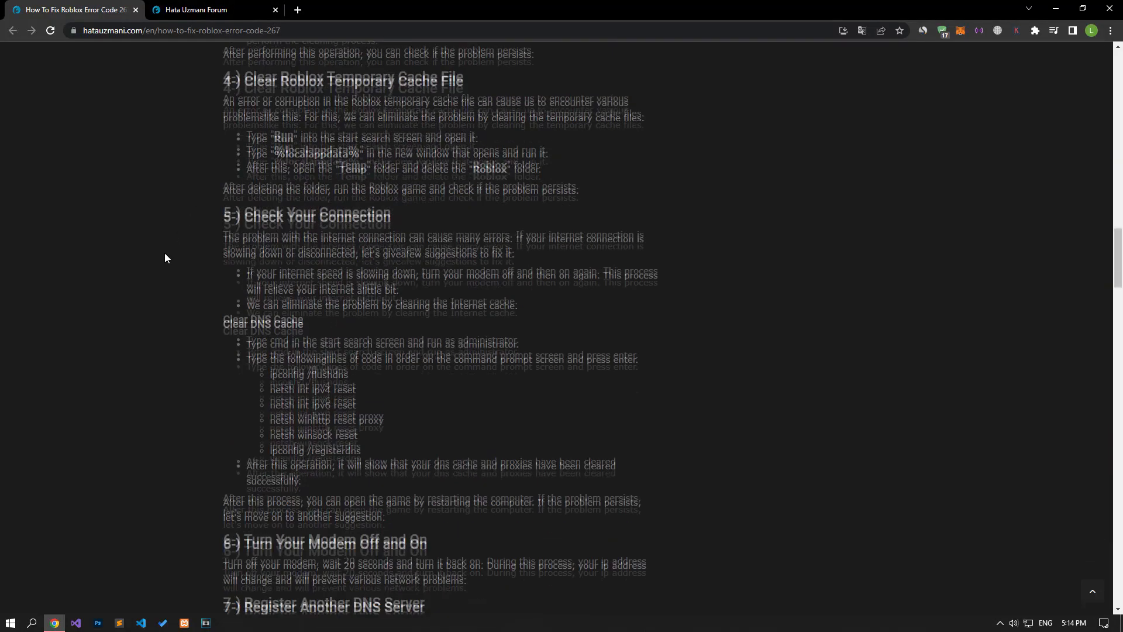
# Open the %localappdata% folder from Windows search and enter its Temp folder
pyautogui.scroll(-3)
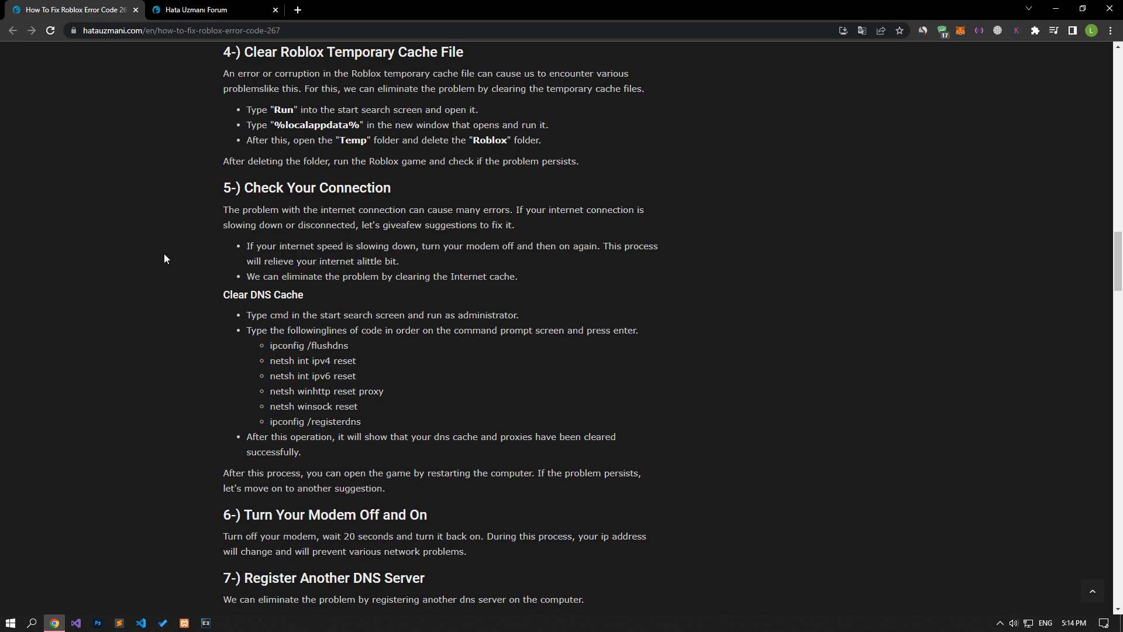
pyautogui.click(10, 623)
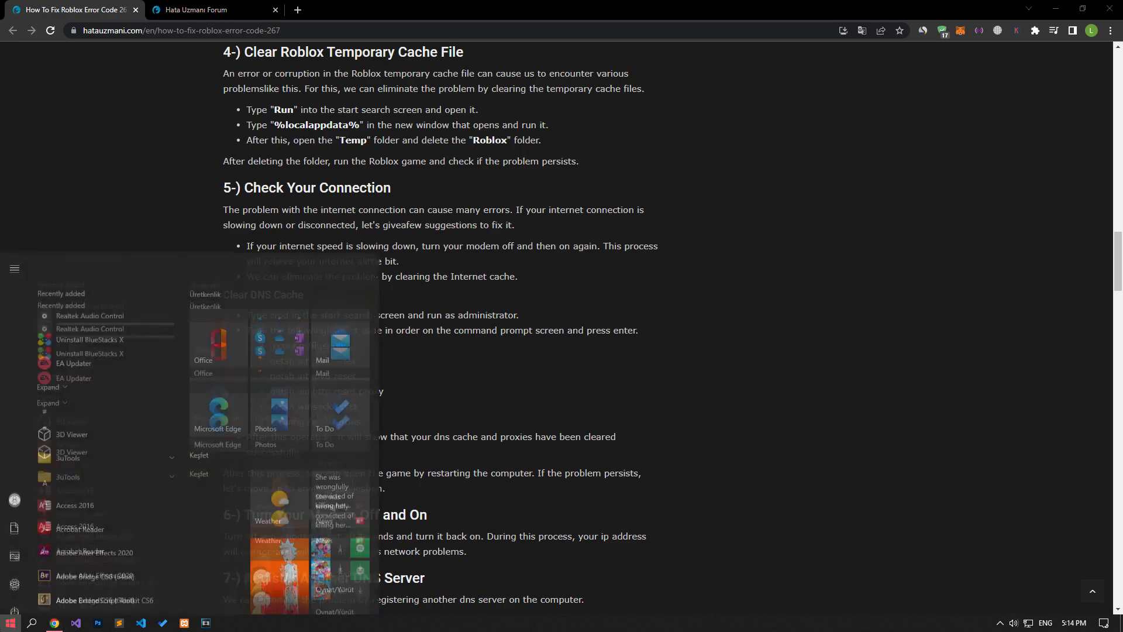
pyautogui.write('%localappdata%')
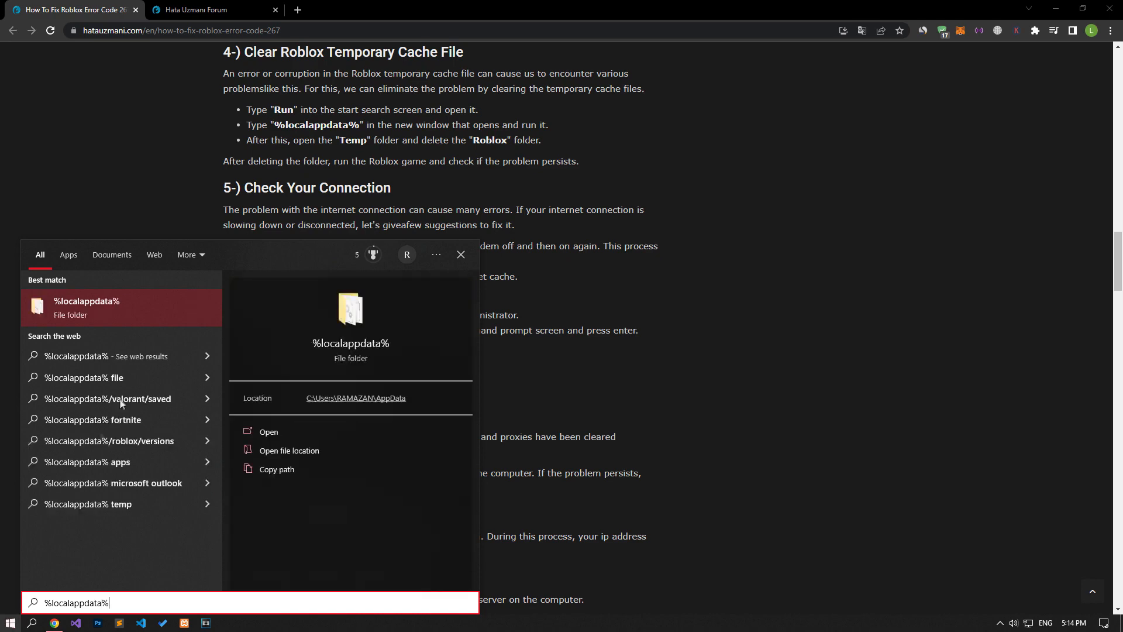
pyautogui.click(268, 433)
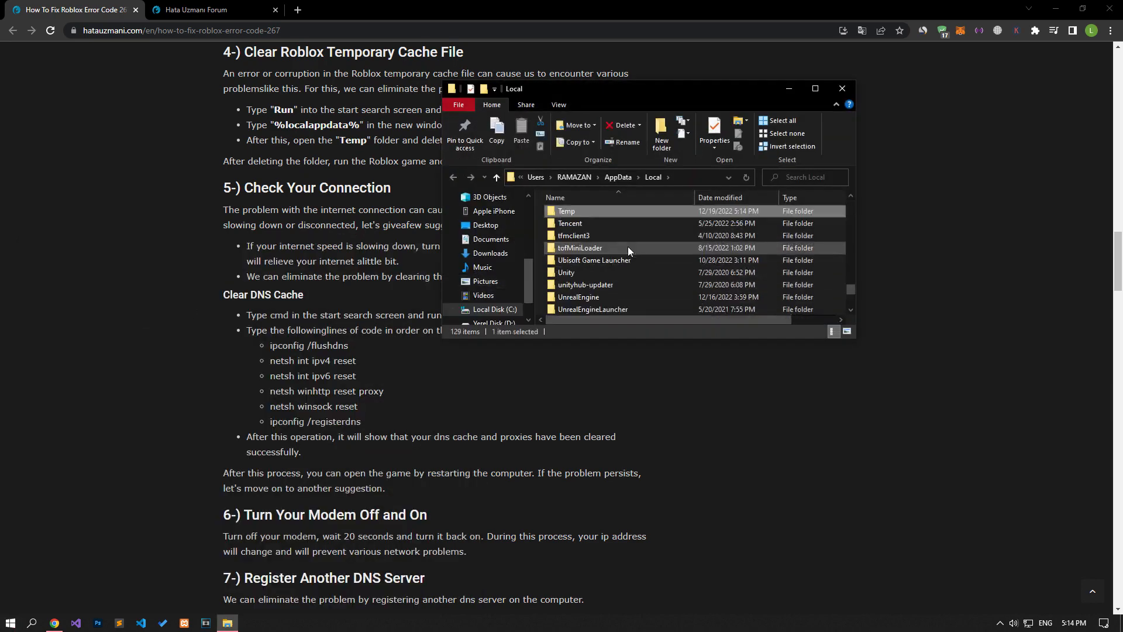
pyautogui.doubleClick(566, 210)
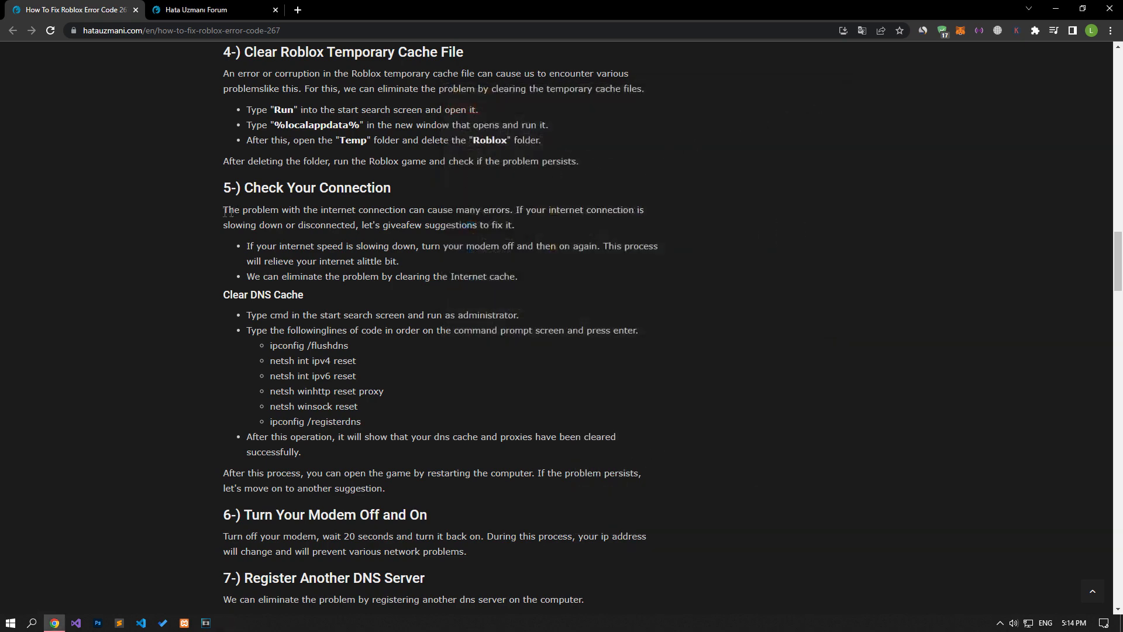
# Search 'cmd' and launch Command Prompt with administrator rights
pyautogui.scroll(-3)
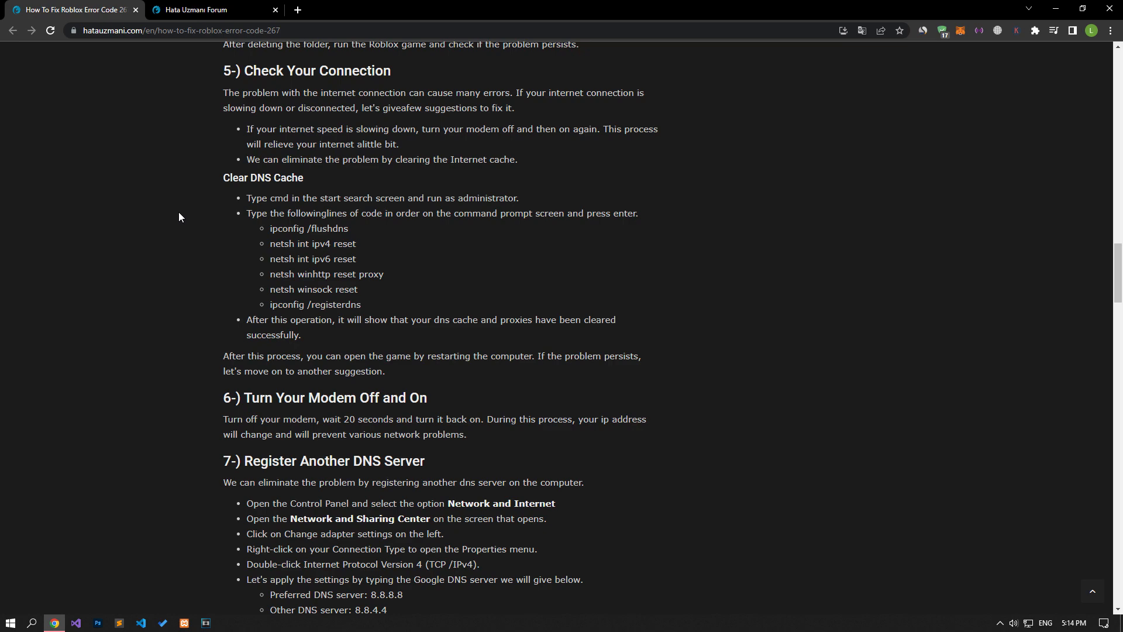
pyautogui.write('cmd')
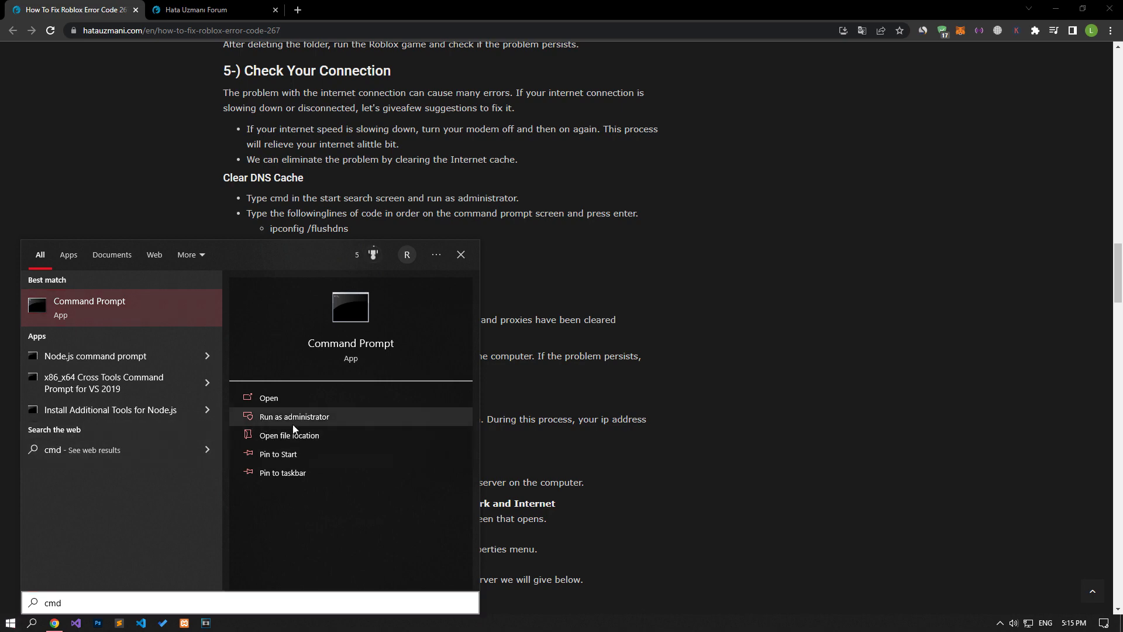
pyautogui.click(293, 416)
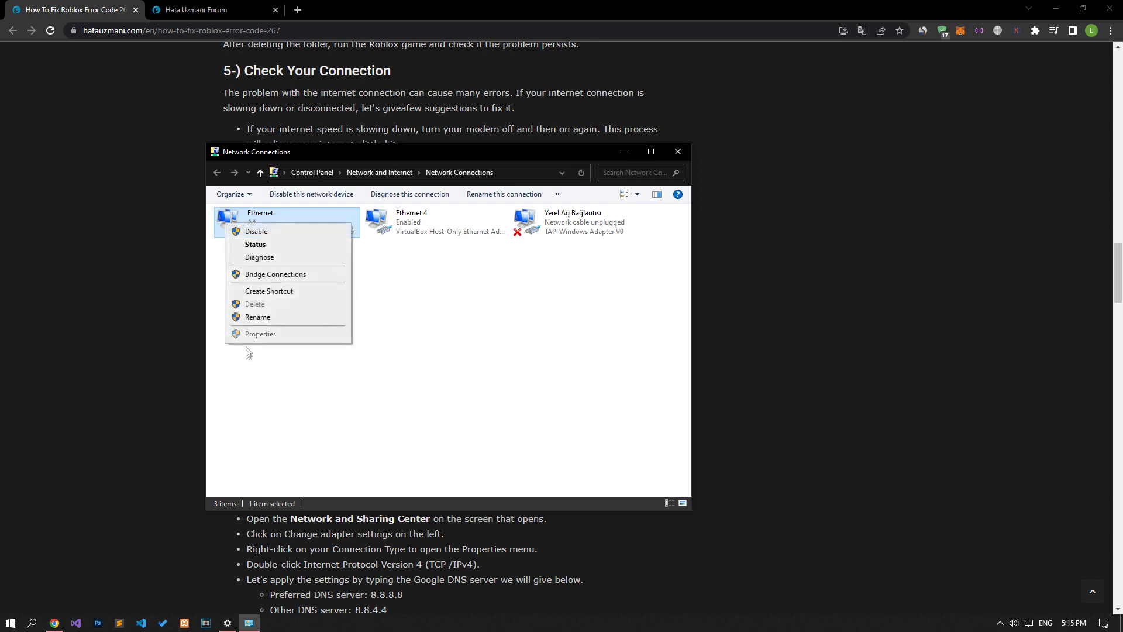
# Set Ethernet's IPv4 DNS servers to 8.8.8.8 and 8.8.4.4 and apply
pyautogui.click(259, 334)
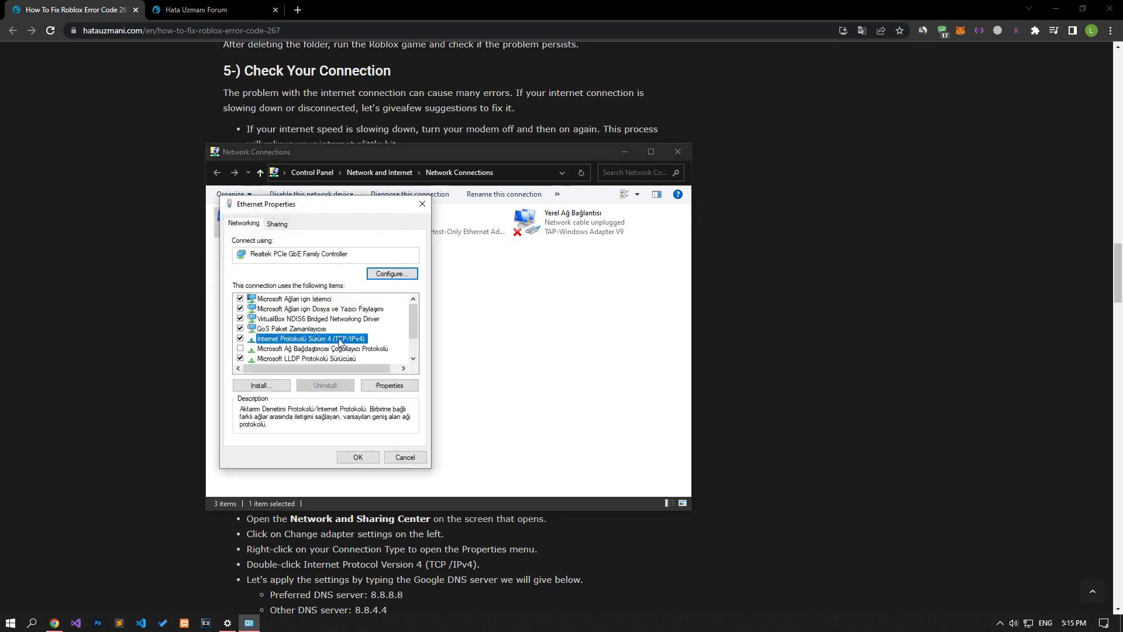
pyautogui.doubleClick(310, 338)
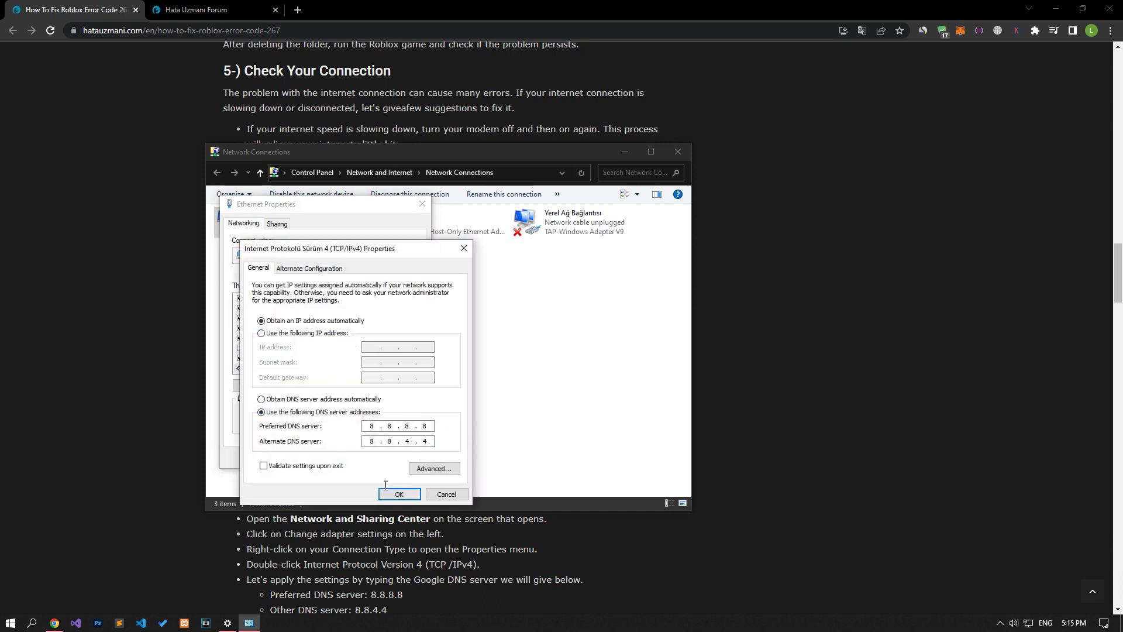
pyautogui.click(399, 494)
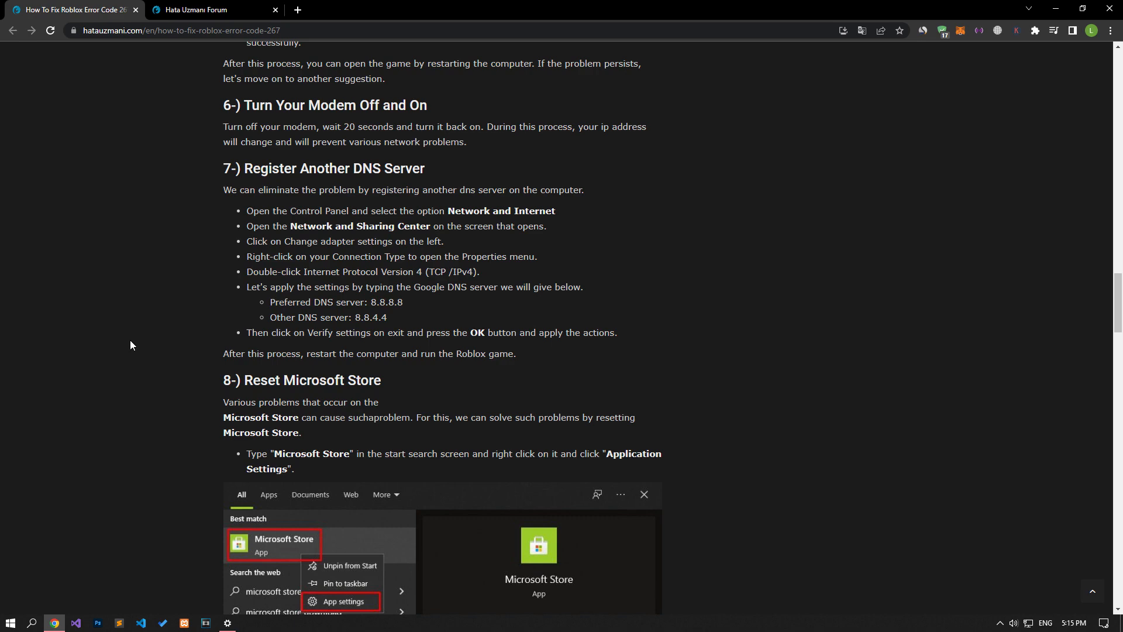
# Run Repair and then Reset in Microsoft Store's App settings, then close Settings
pyautogui.scroll(-3)
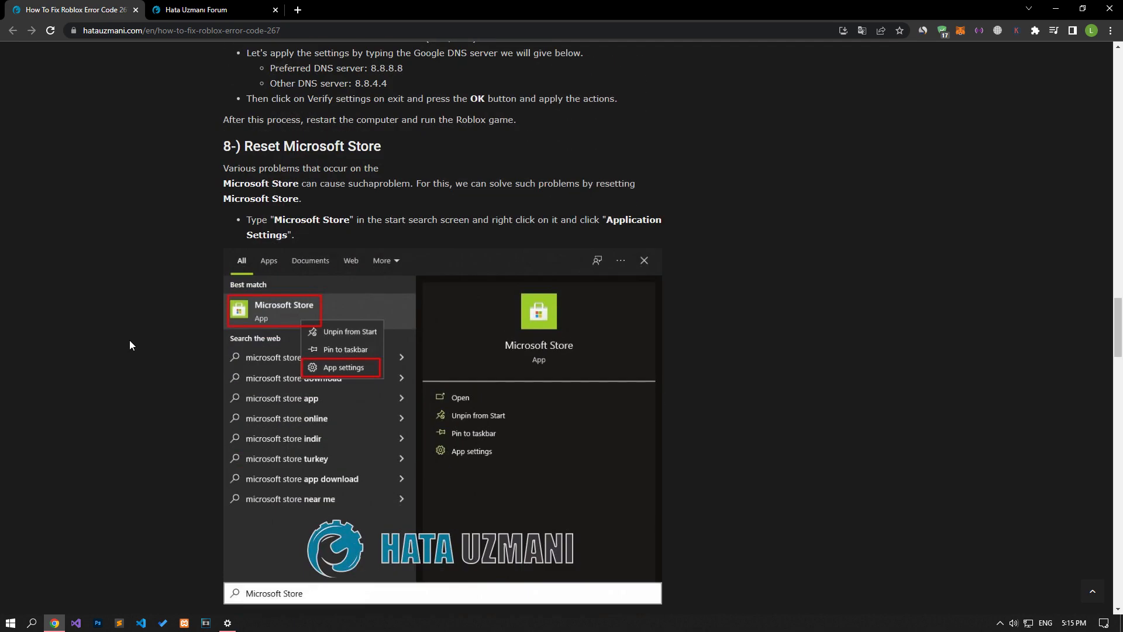
pyautogui.scroll(-3)
pyautogui.write('Microsoft Store')
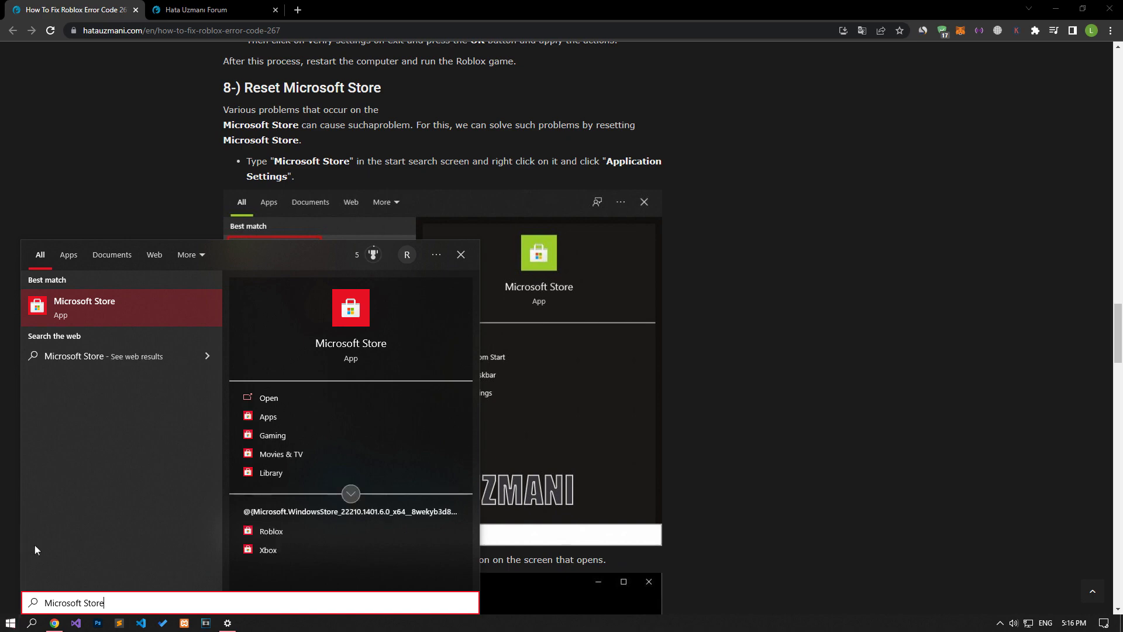
pyautogui.rightClick(83, 306)
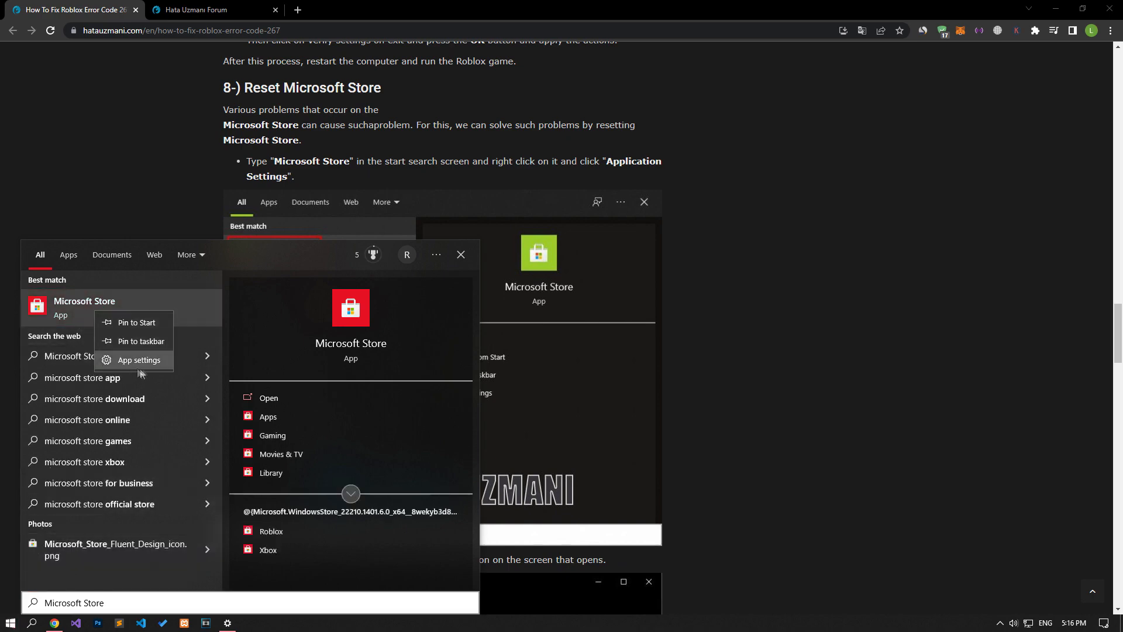
pyautogui.click(137, 359)
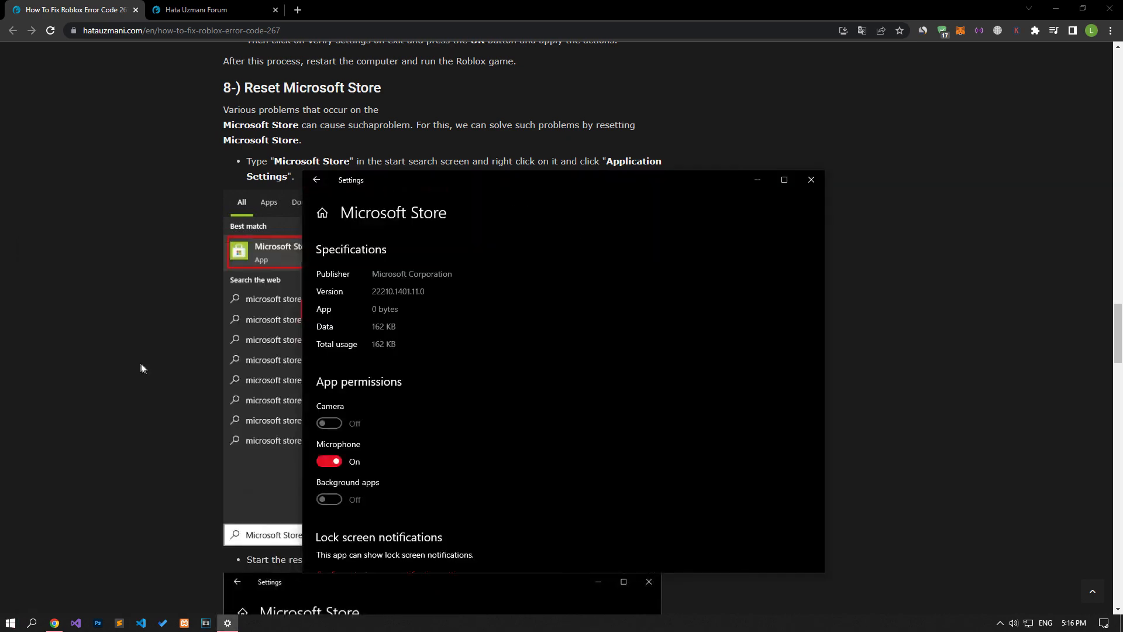
pyautogui.scroll(-3)
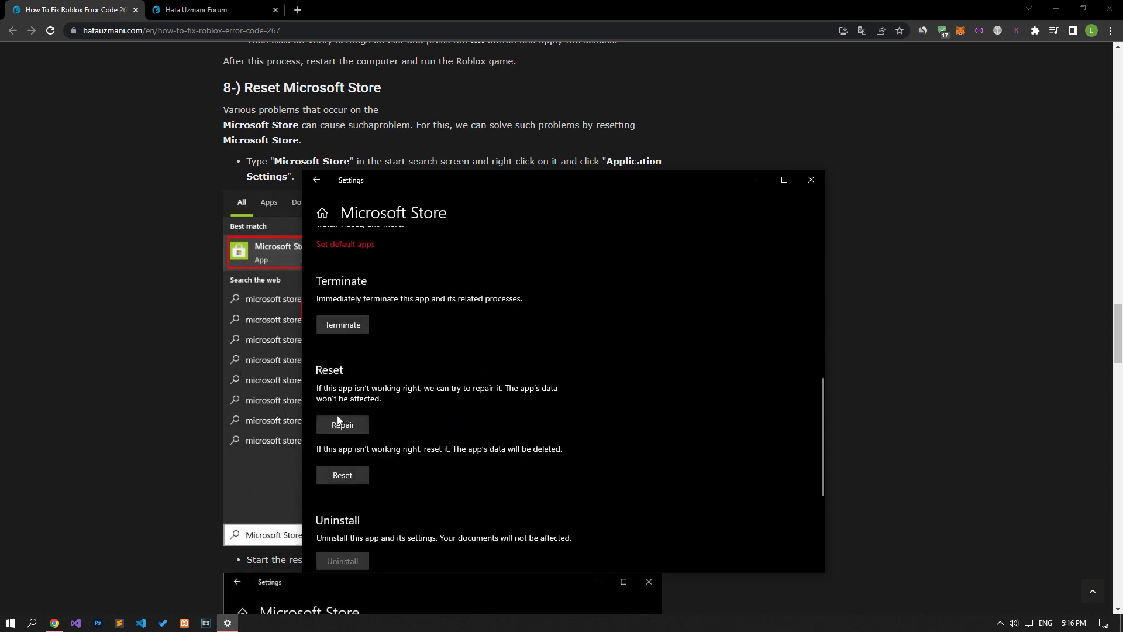
pyautogui.click(342, 424)
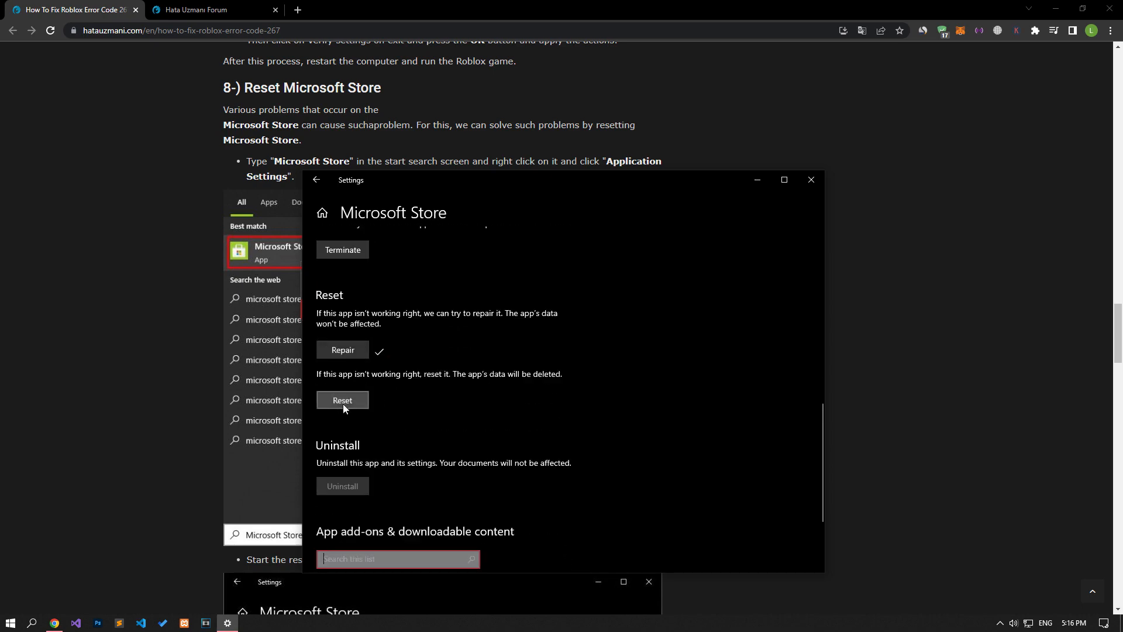
pyautogui.click(342, 399)
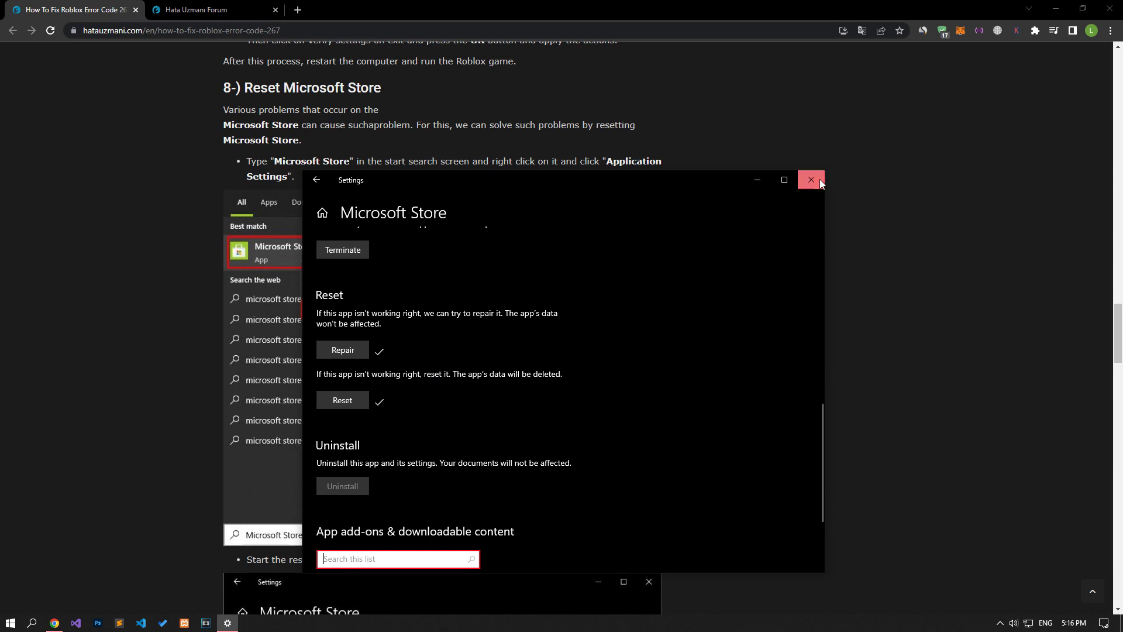
pyautogui.click(810, 179)
pyautogui.write('Xbox Game')
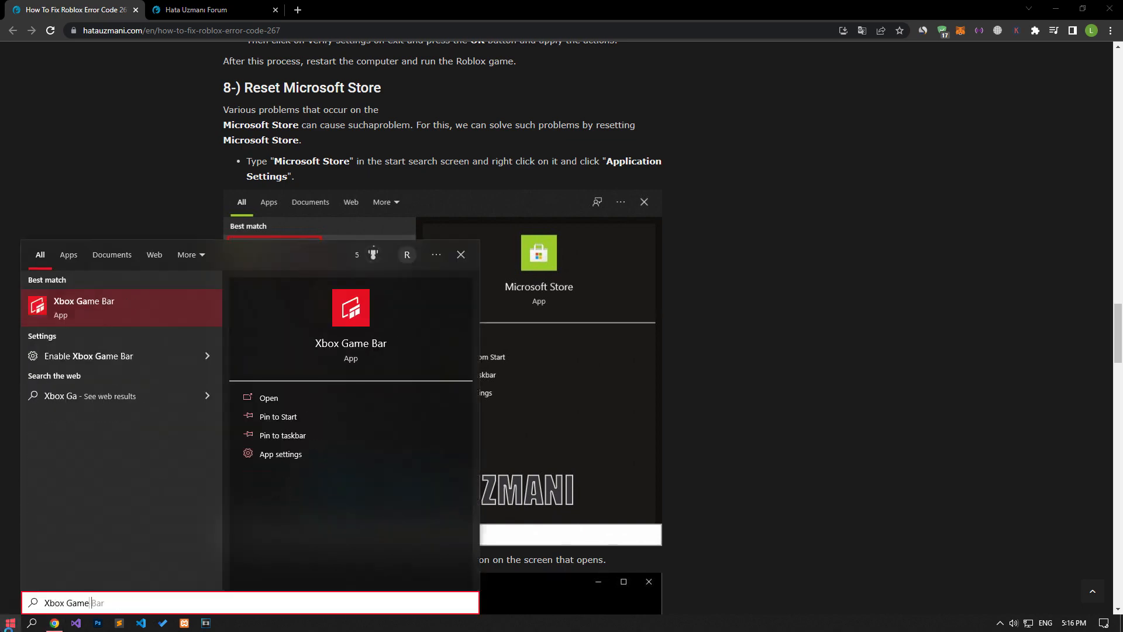
# Search 'Bar', open Xbox Game Bar's App settings, reset it, and close Settings
pyautogui.write('Bar')
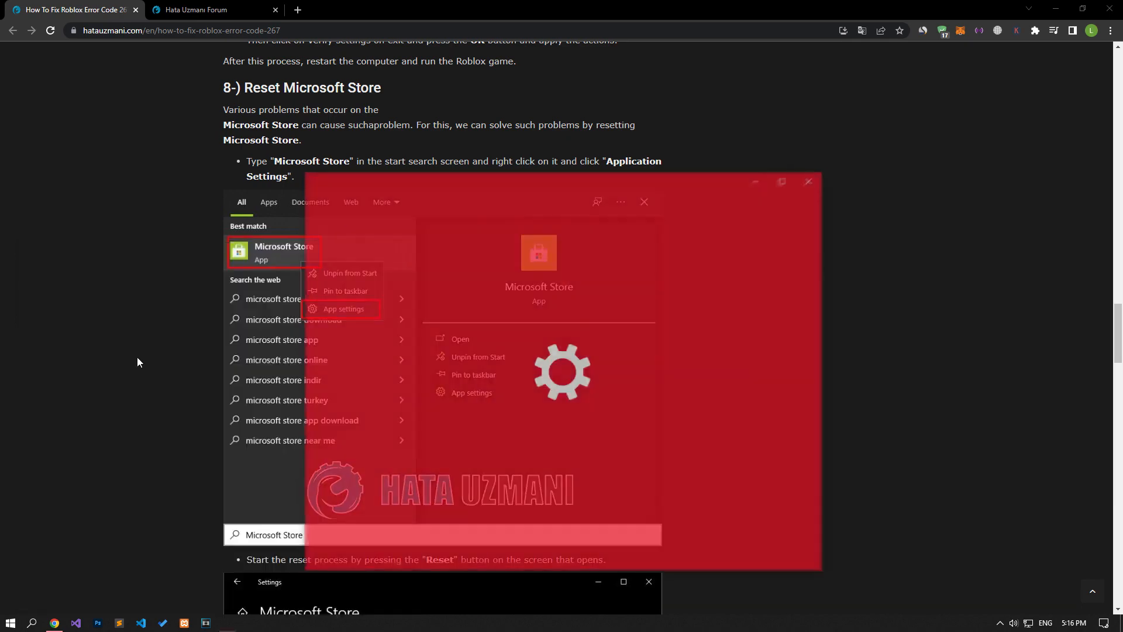
pyautogui.click(344, 309)
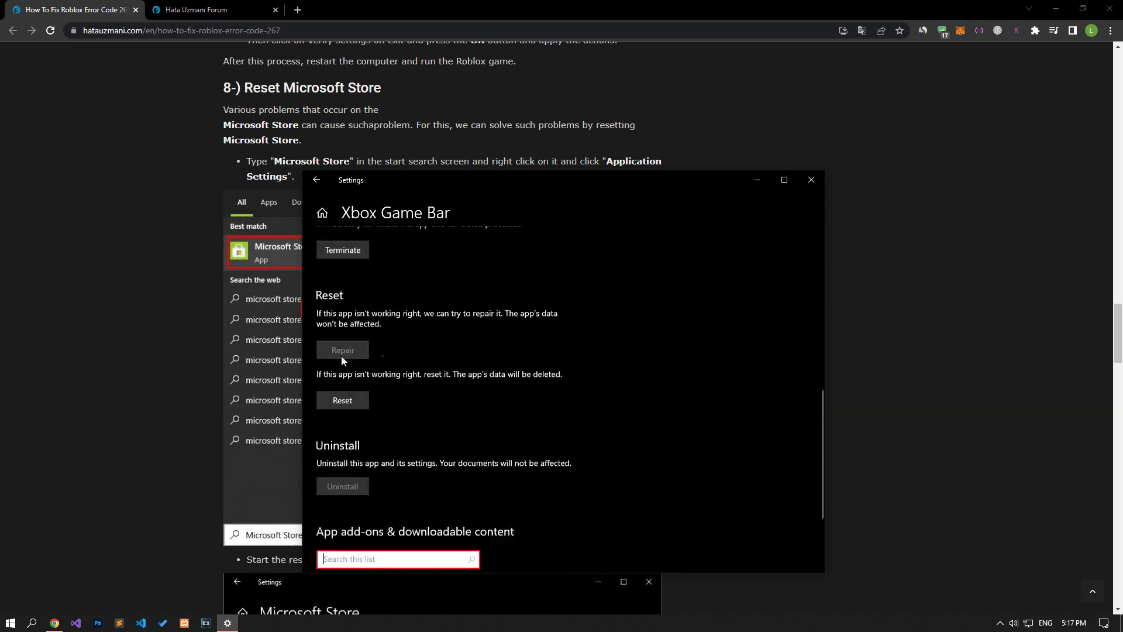
pyautogui.click(341, 399)
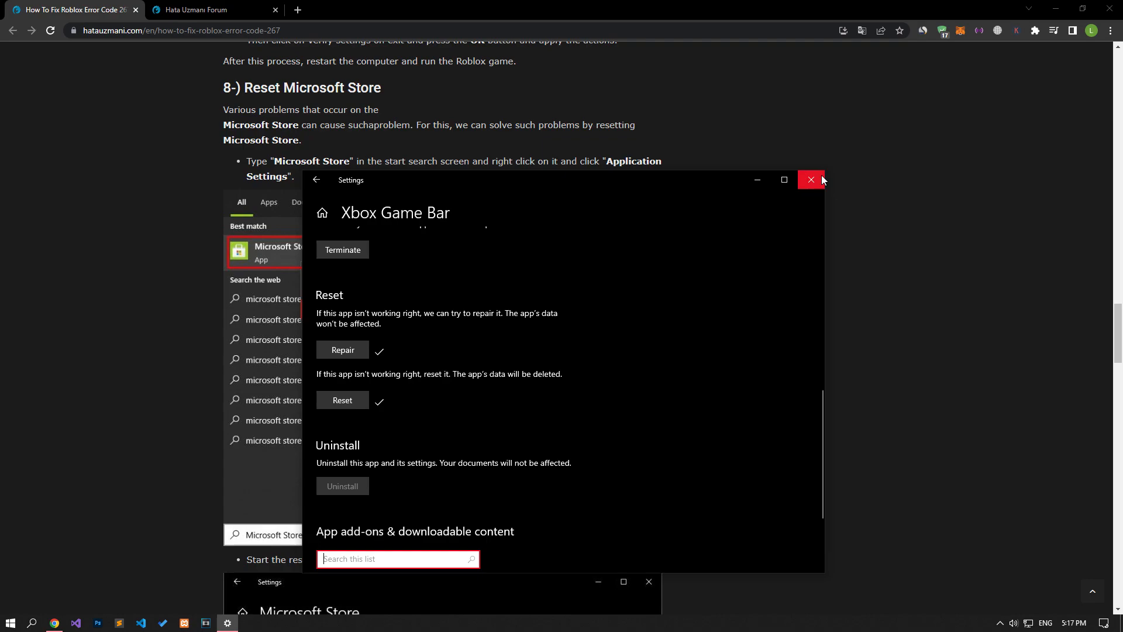
pyautogui.click(810, 180)
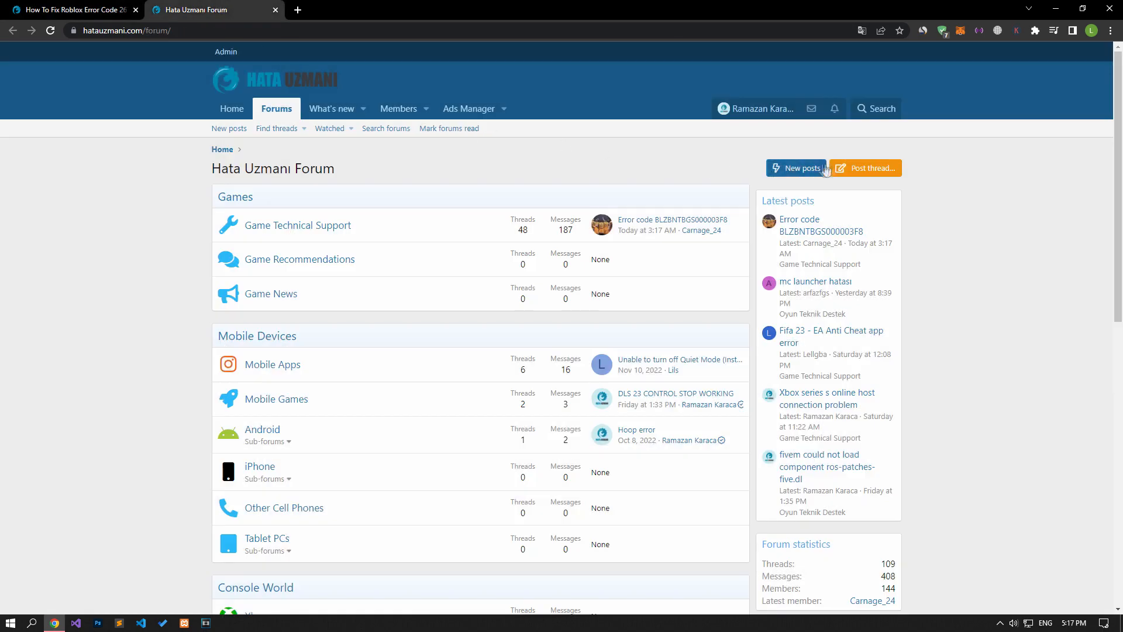
# Open the 'Post thread in…' section list on the Hata Uzmanı forum
pyautogui.click(866, 168)
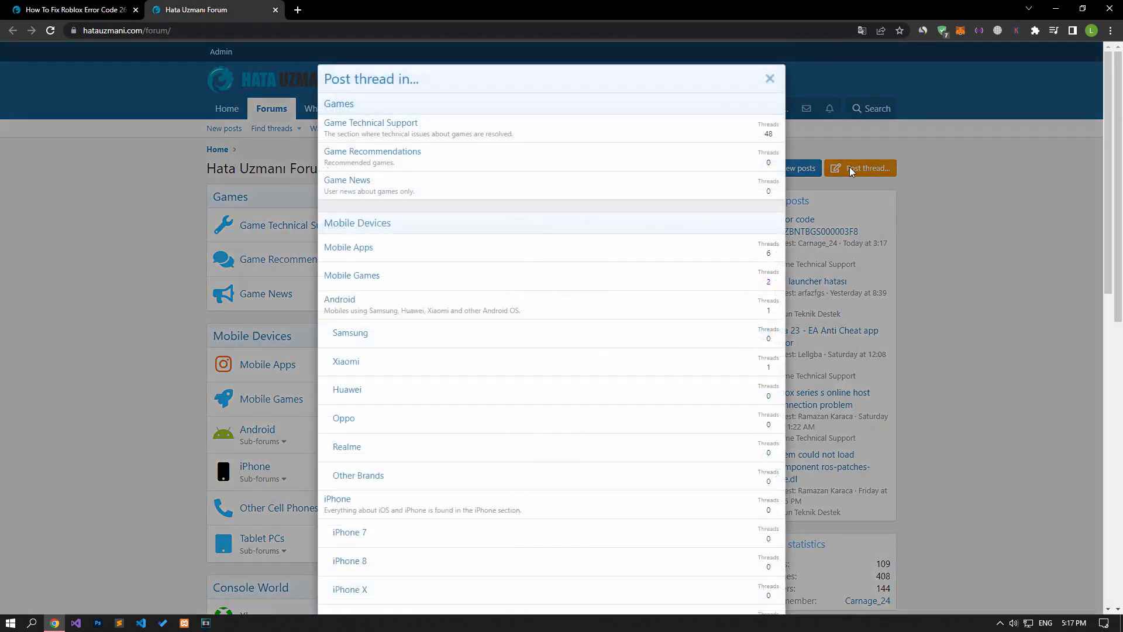